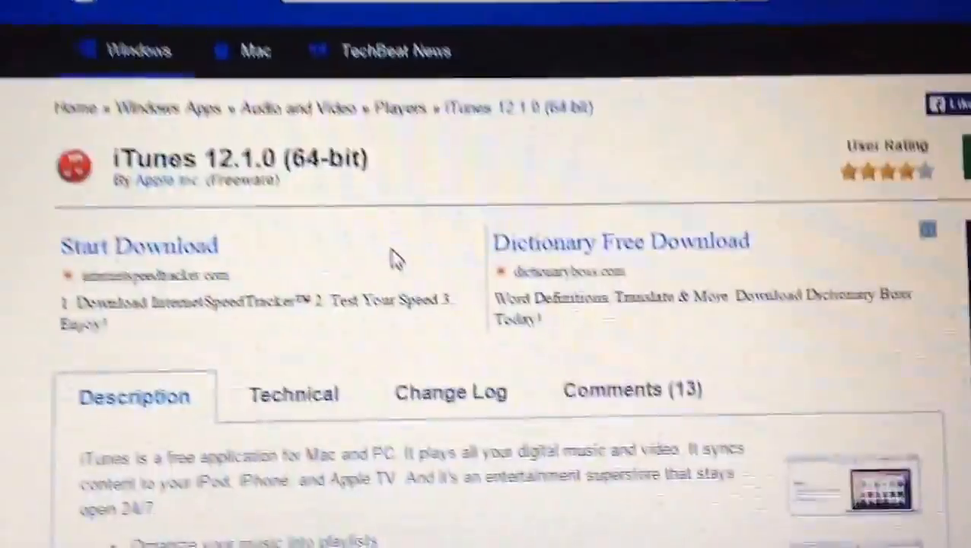
Step: Show the installed programs list in Programs and Features
scroll("down", 3)
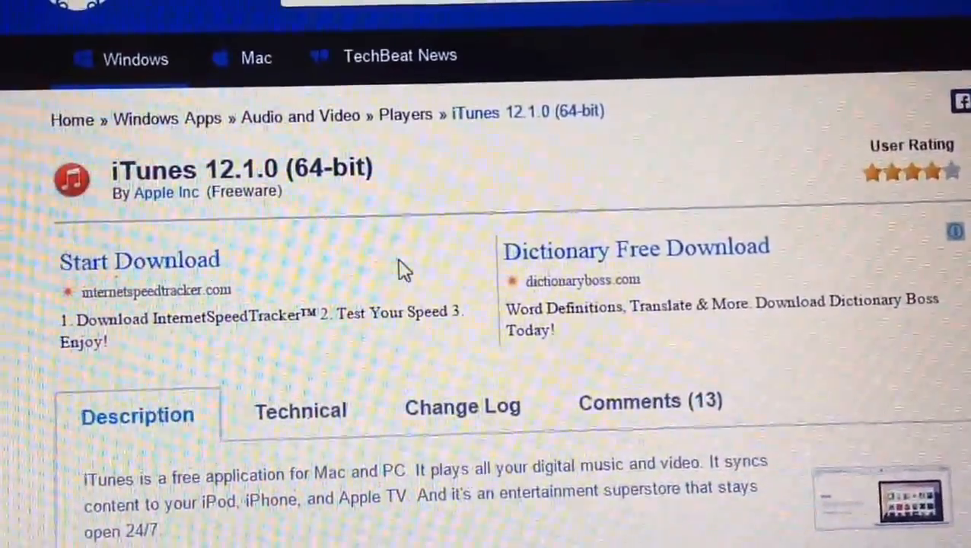
scroll("down", 3)
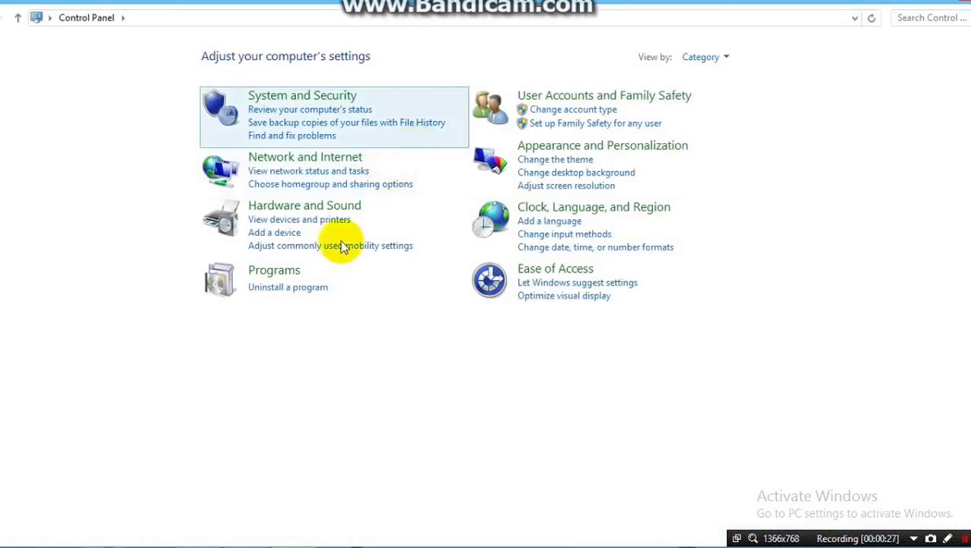
left_click(288, 287)
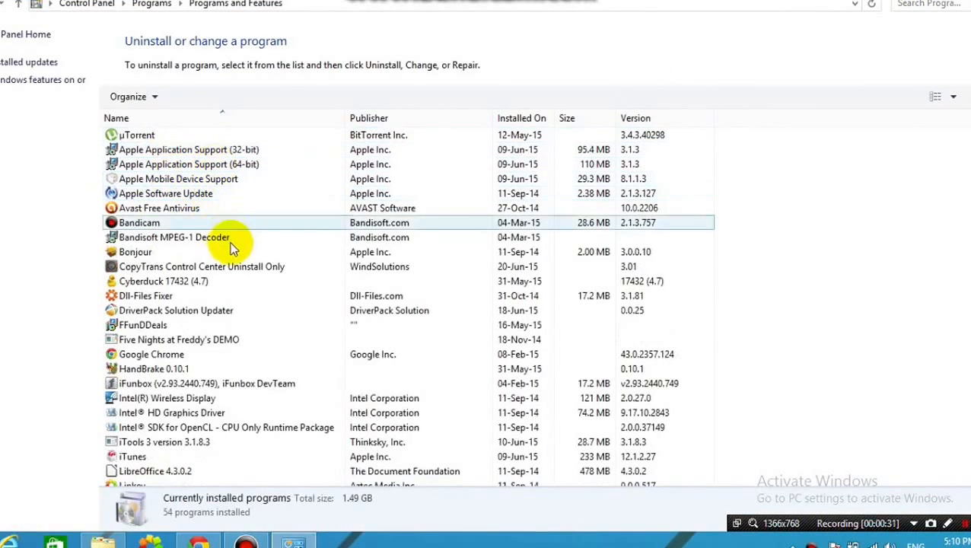
mouse_move(69, 350)
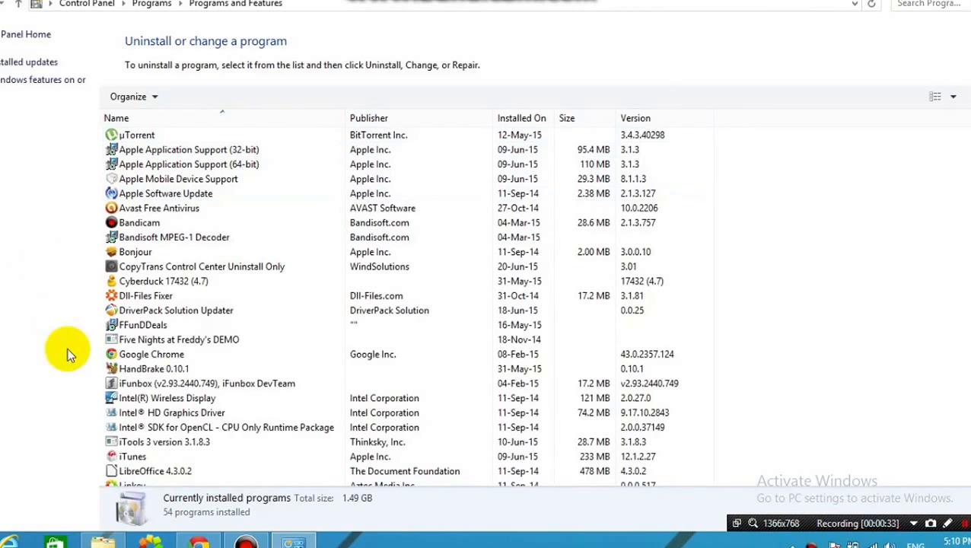
Step: Uninstall Apple Mobile Device Support from the installed programs and confirm
left_click(189, 164)
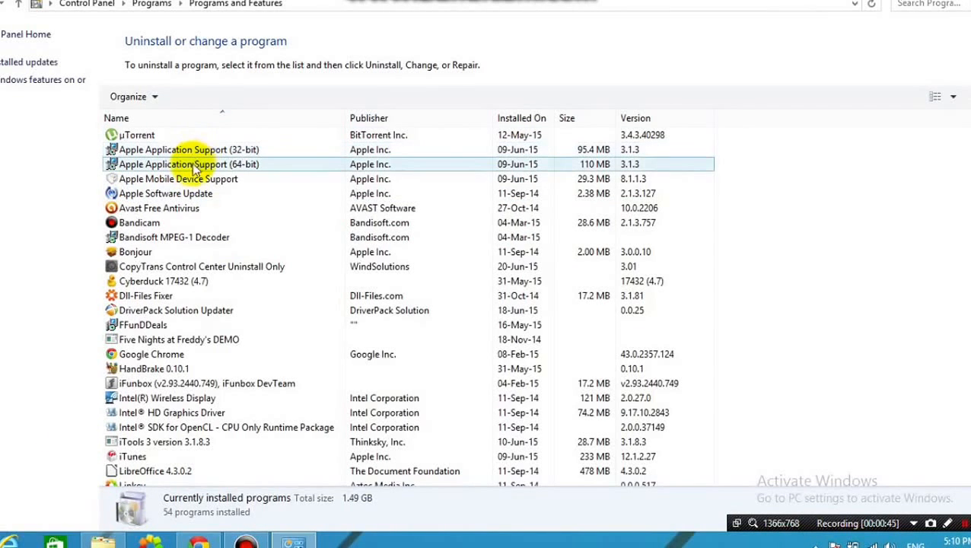
left_click(189, 164)
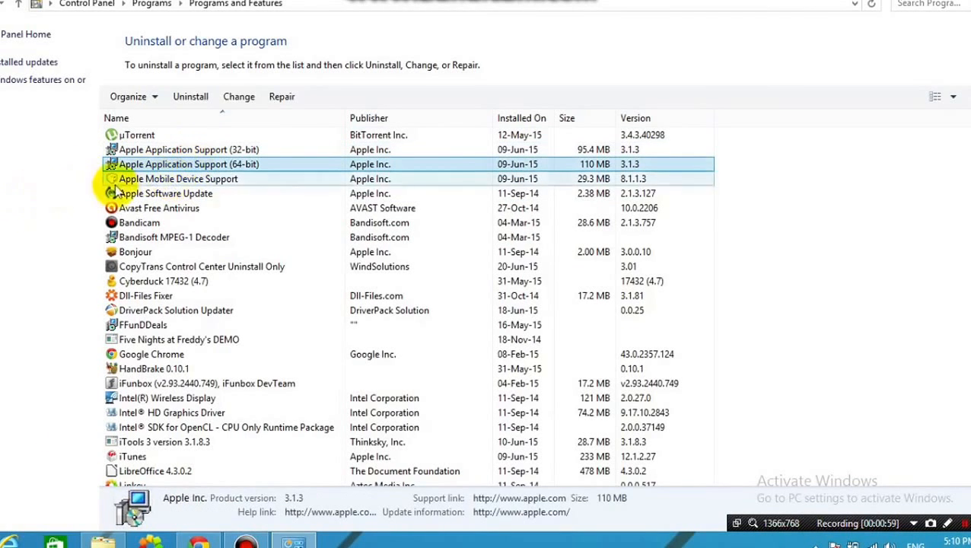
right_click(178, 178)
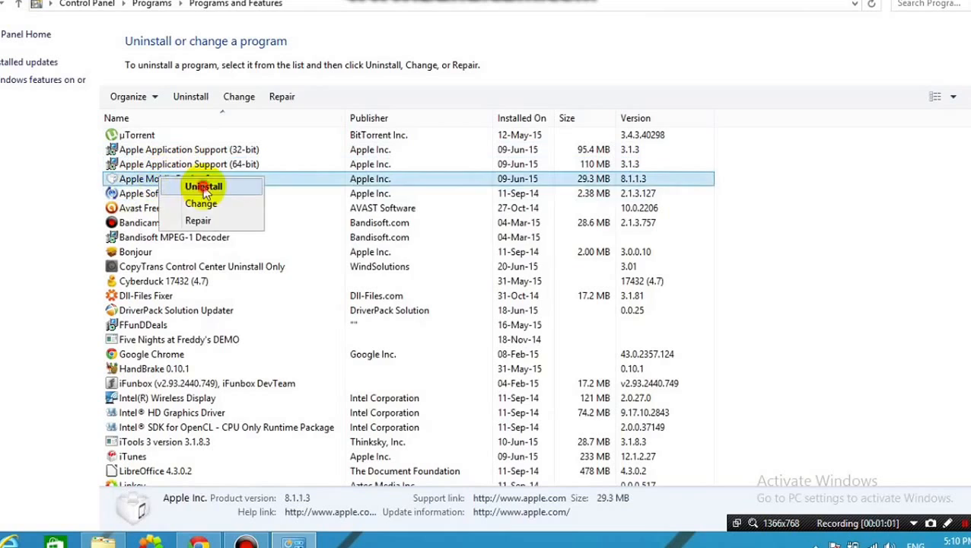
left_click(204, 186)
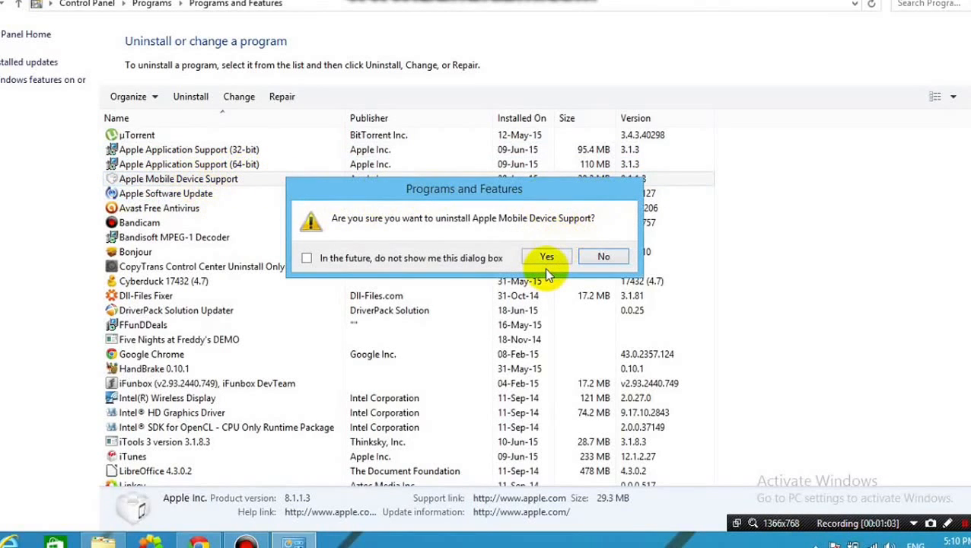
left_click(547, 256)
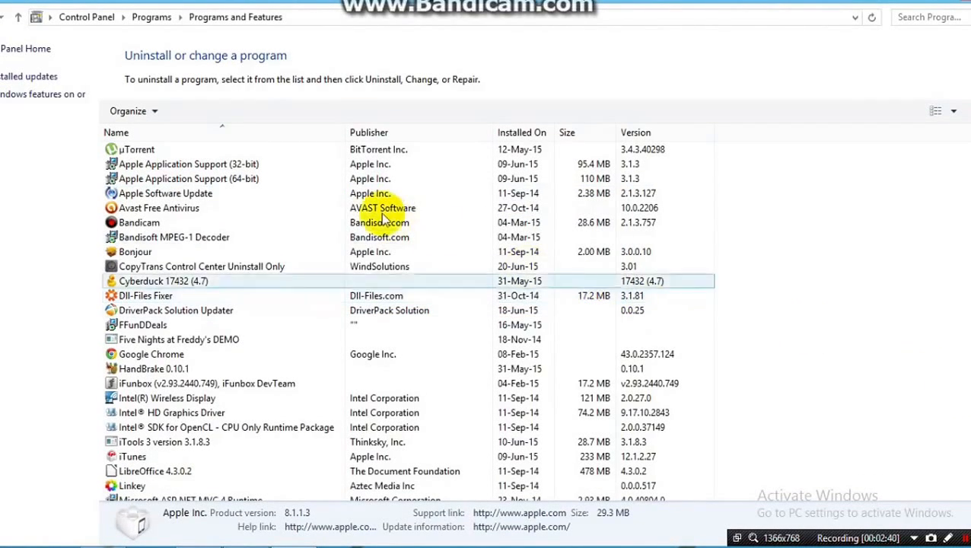
Step: Uninstall the Apple Application Support entries and scroll the list to verify
left_click(189, 178)
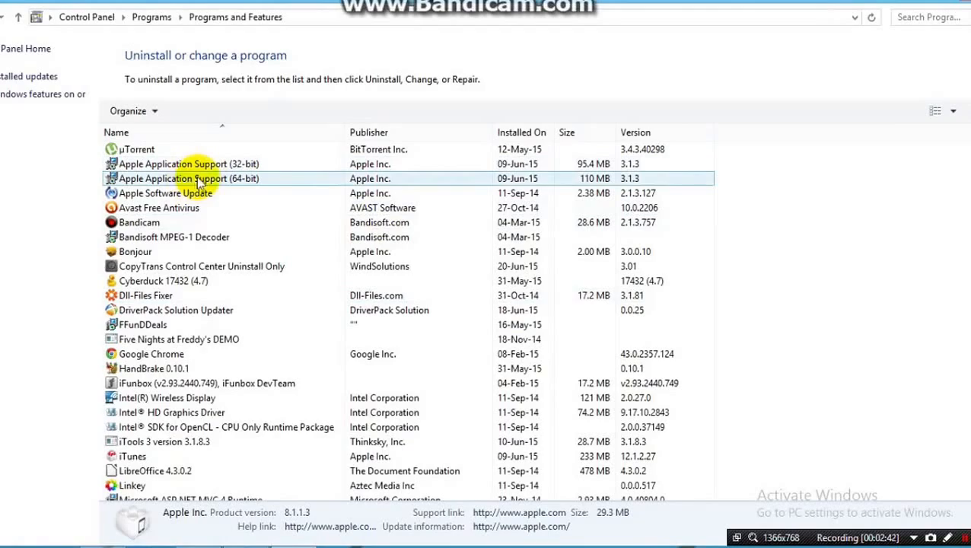
left_click(188, 178)
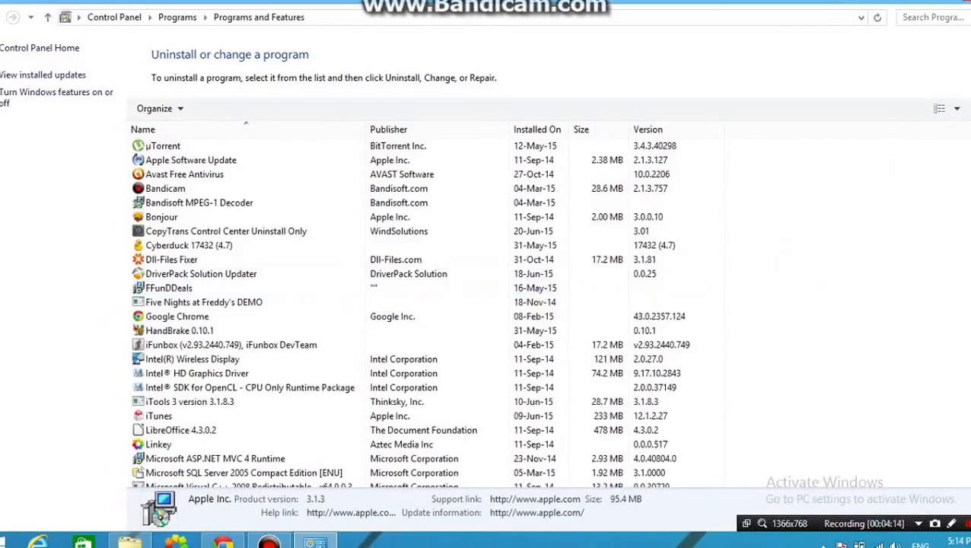
scroll("down", 3)
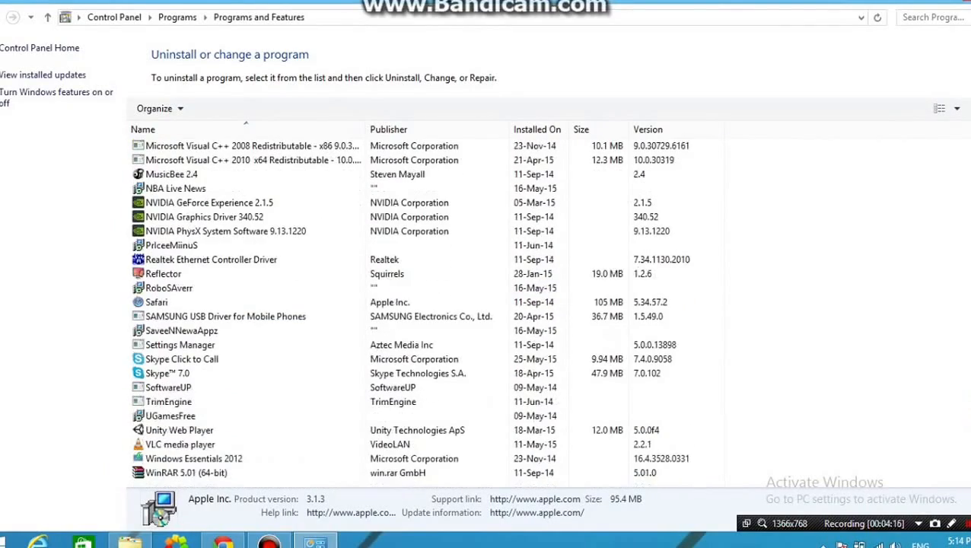
mouse_move(965, 408)
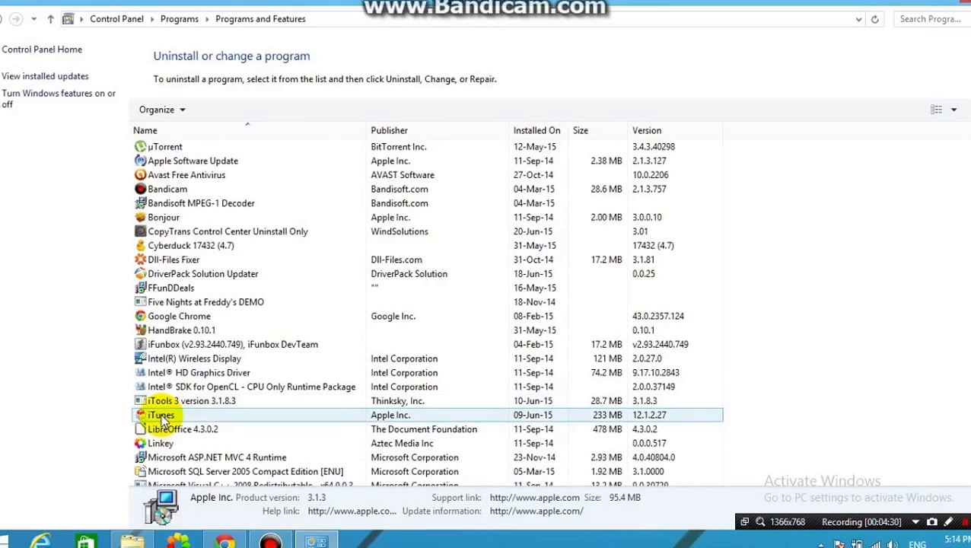
Step: Select iTunes 12.1.2.27 in the programs list and start its uninstall
left_click(161, 414)
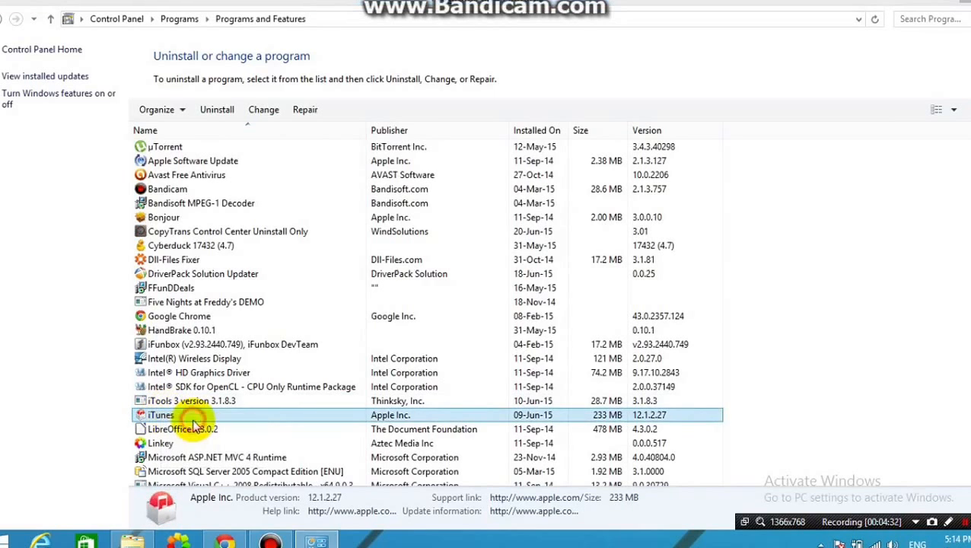
left_click(216, 110)
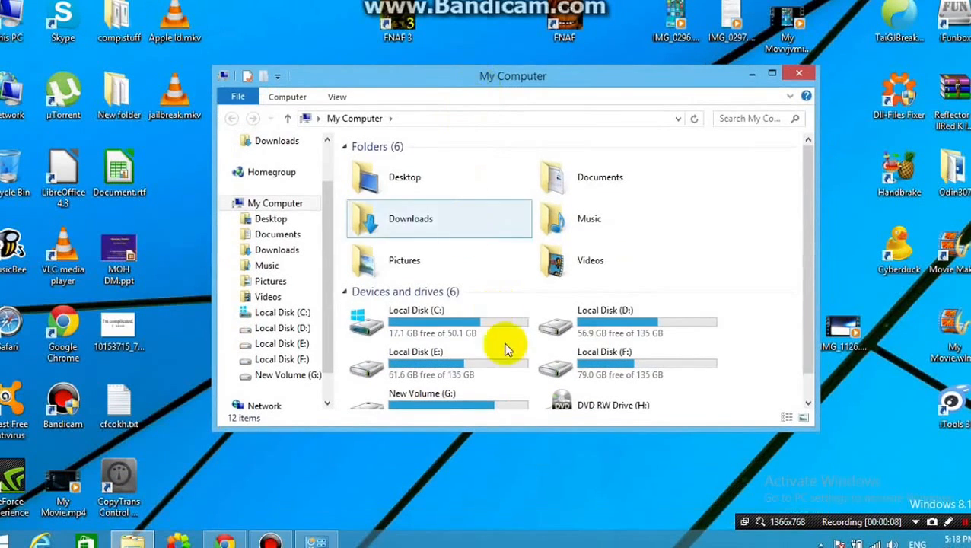
Step: Navigate to C:\Users\Bogy\Music\iTunes
double_click(417, 320)
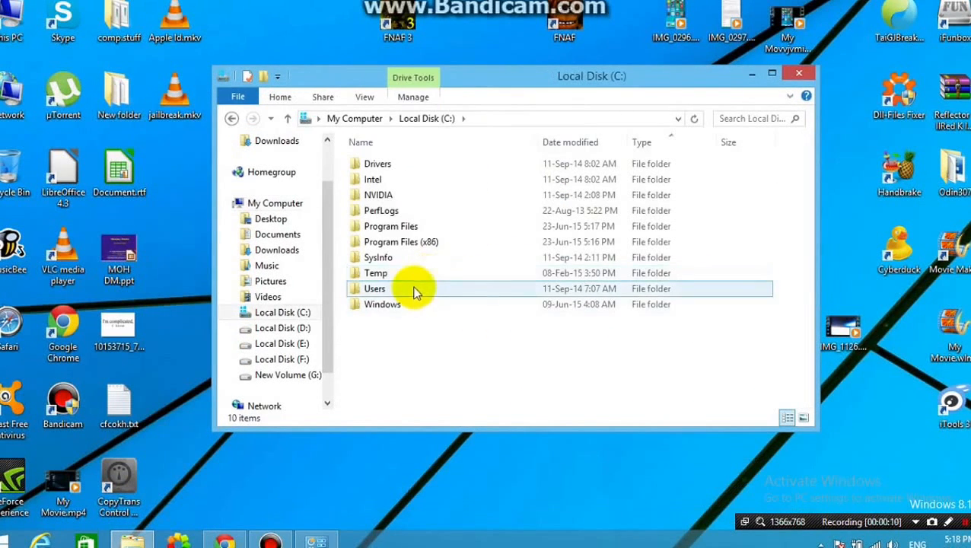
double_click(374, 289)
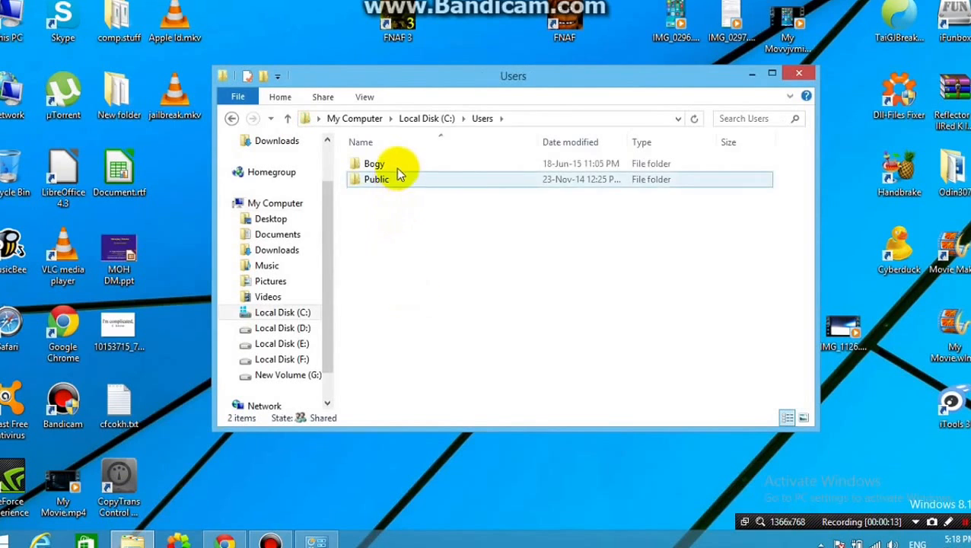
double_click(375, 163)
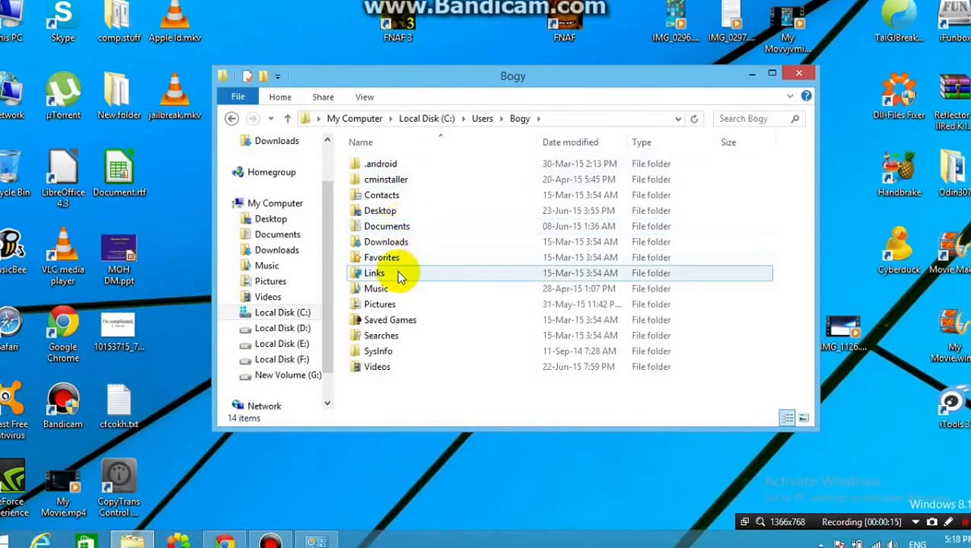
double_click(376, 289)
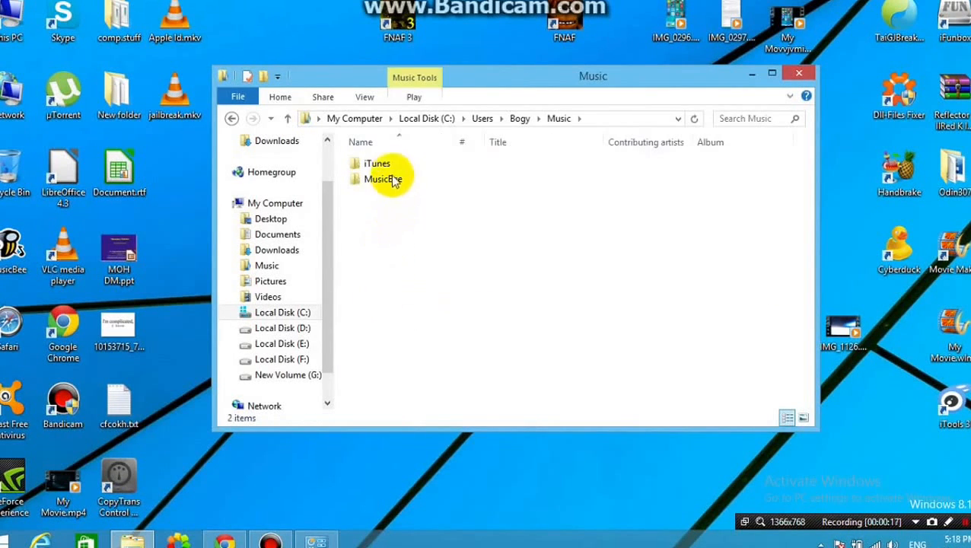
double_click(377, 163)
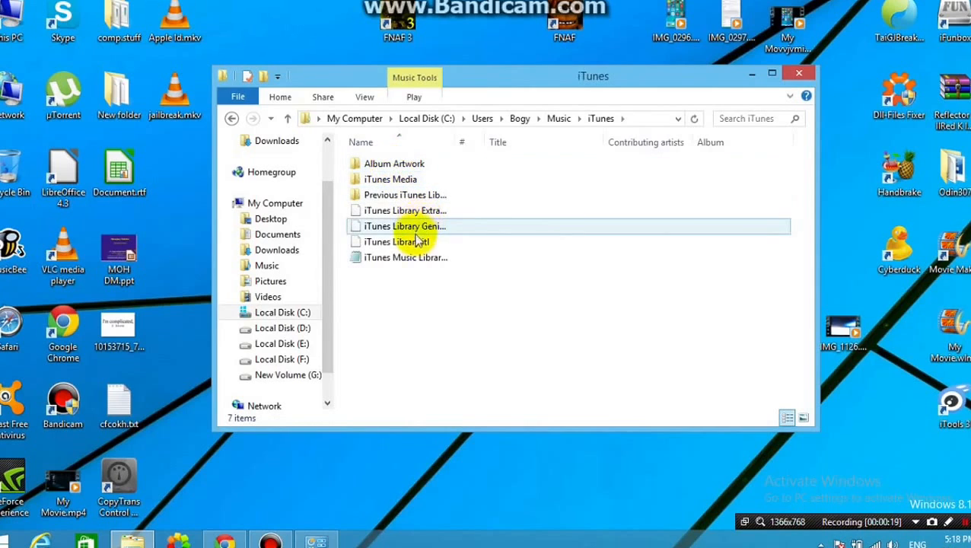
Step: Rename iTunes Library.itl to iTunes Library.bak, accepting the extension warning
left_click(405, 240)
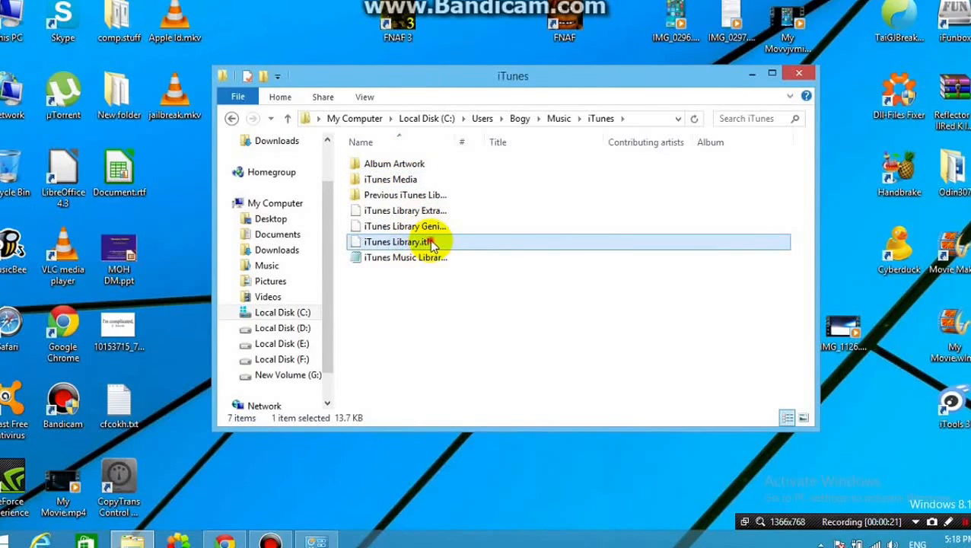
double_click(403, 240)
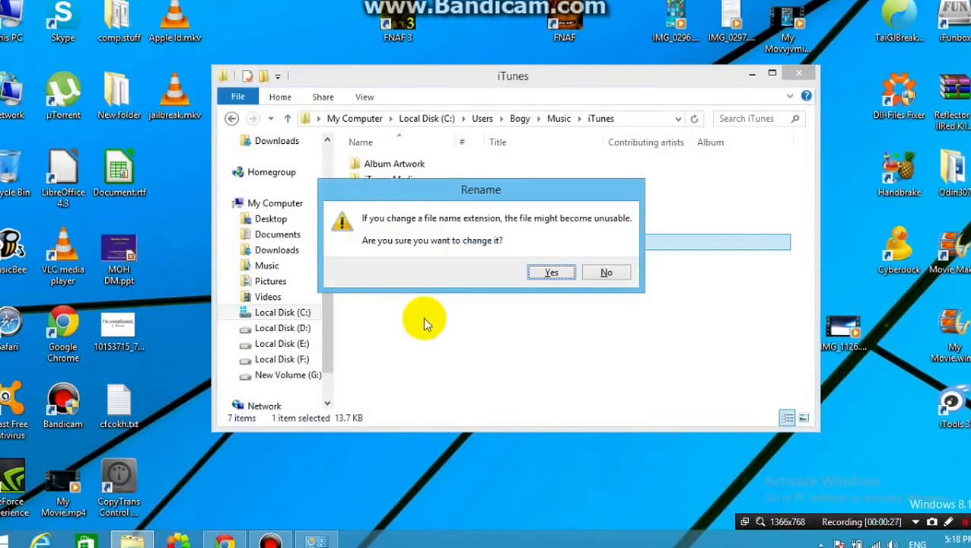
left_click(551, 271)
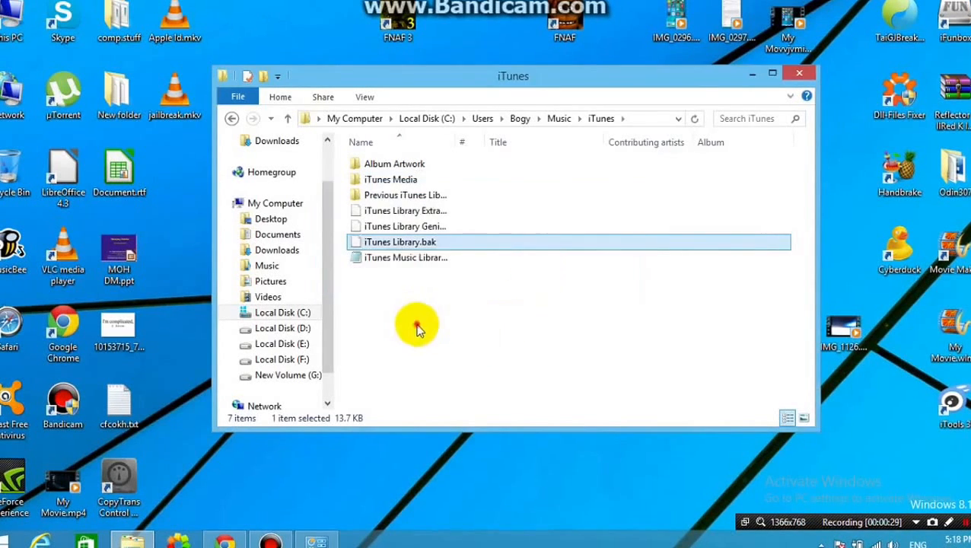
left_click(800, 73)
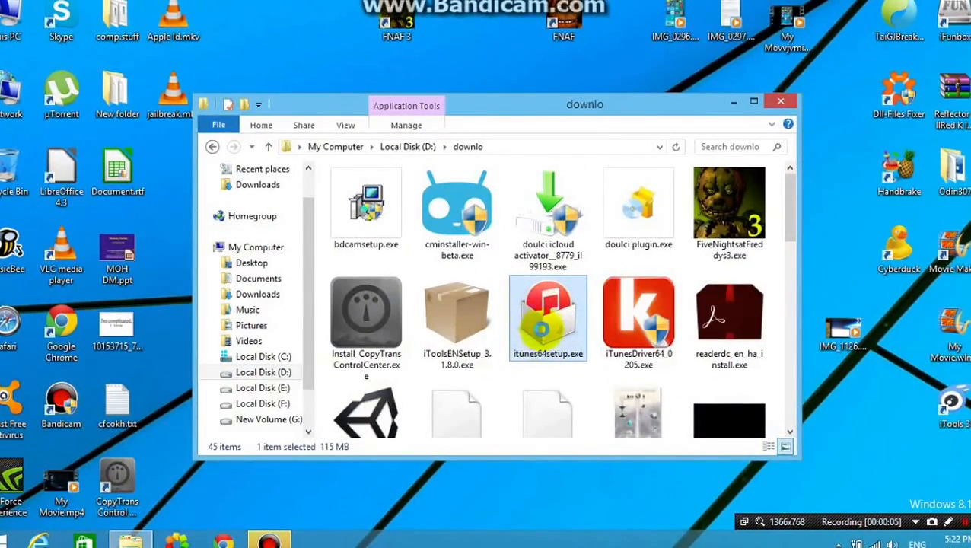
Step: Run itunes64setup.exe from D:\downlo, finish the install, and close the folder window
double_click(548, 318)
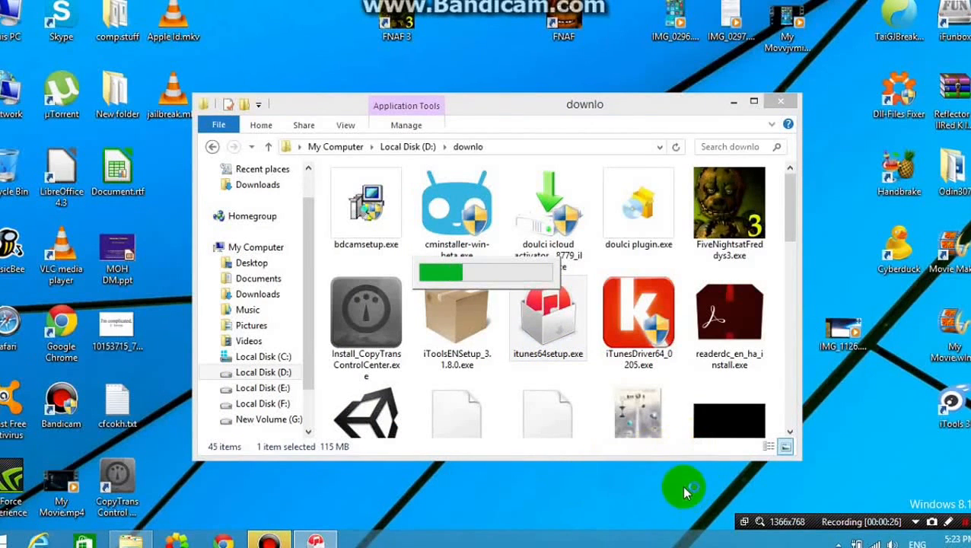
mouse_move(670, 501)
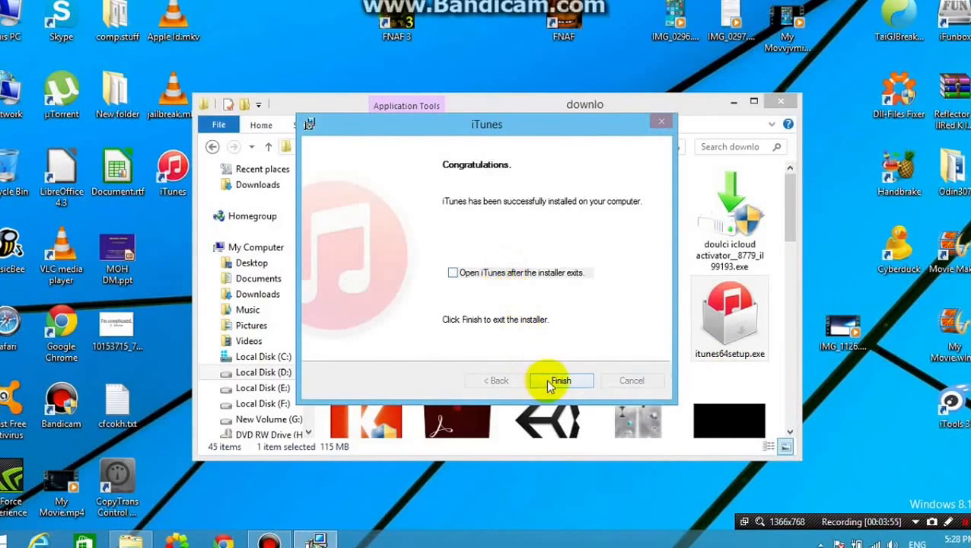
left_click(560, 381)
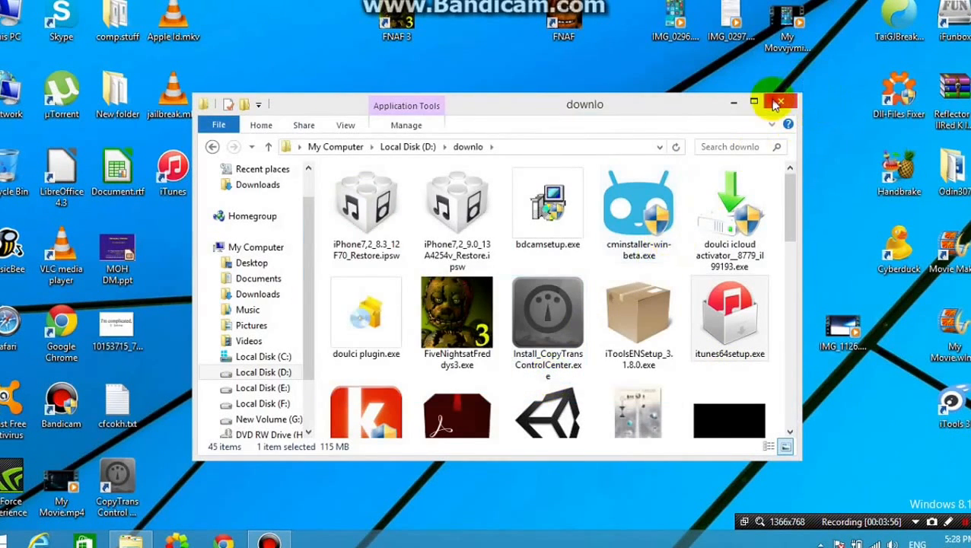
left_click(779, 100)
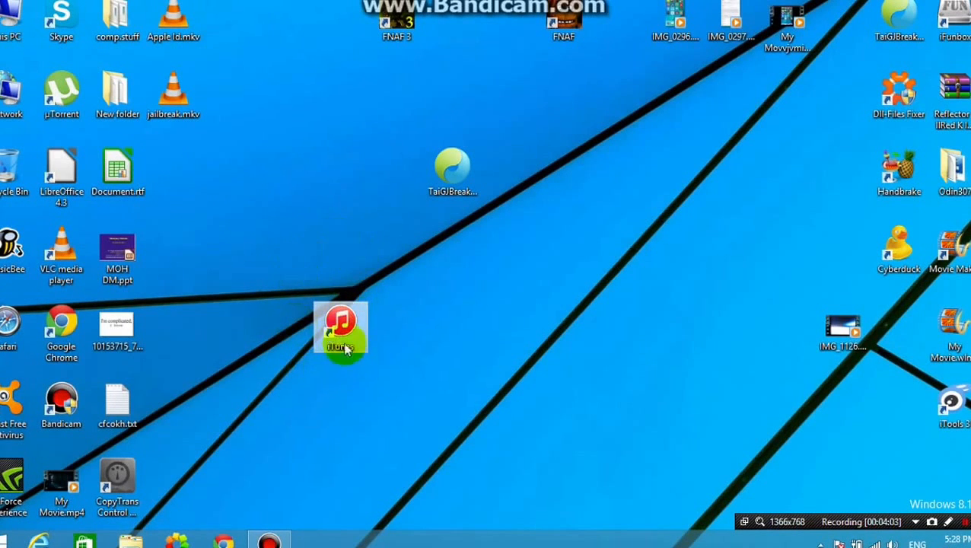
mouse_move(354, 380)
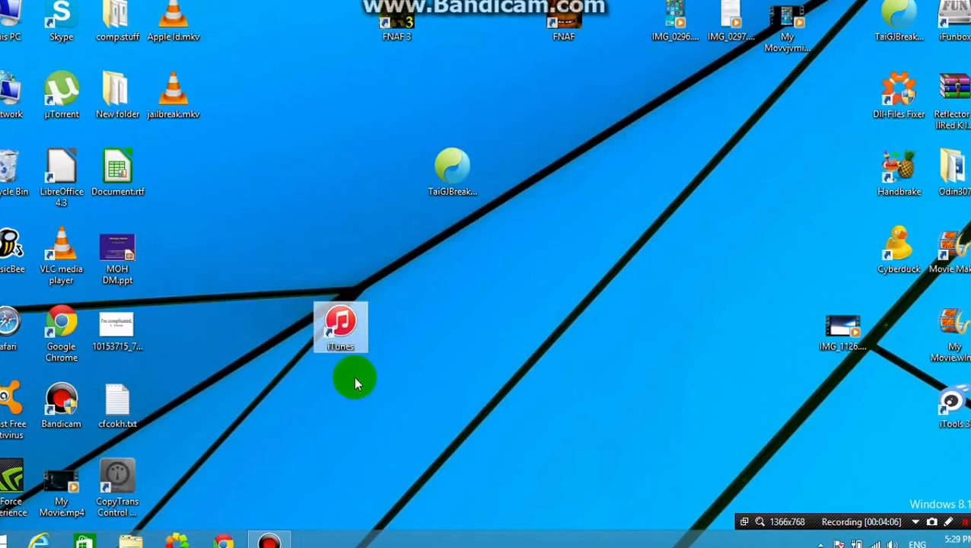
double_click(341, 328)
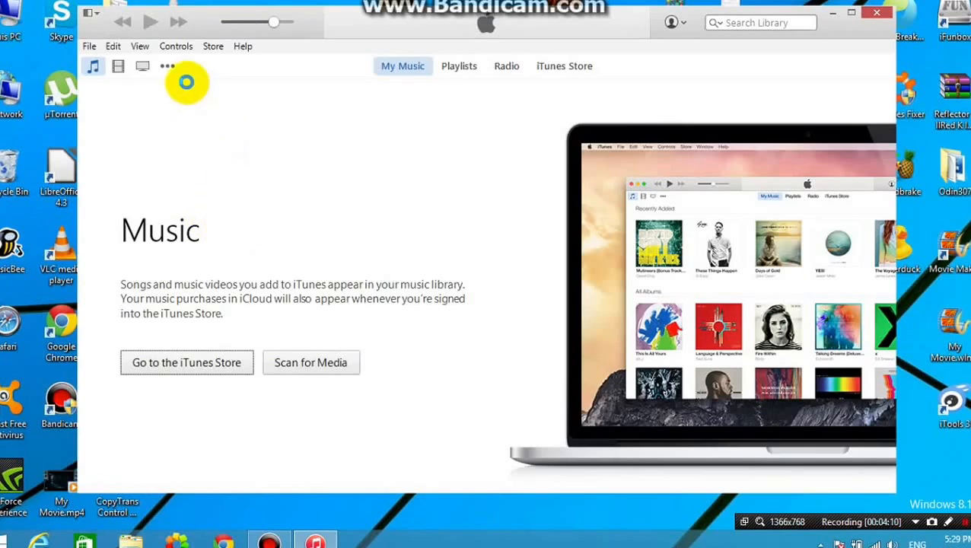
left_click(242, 45)
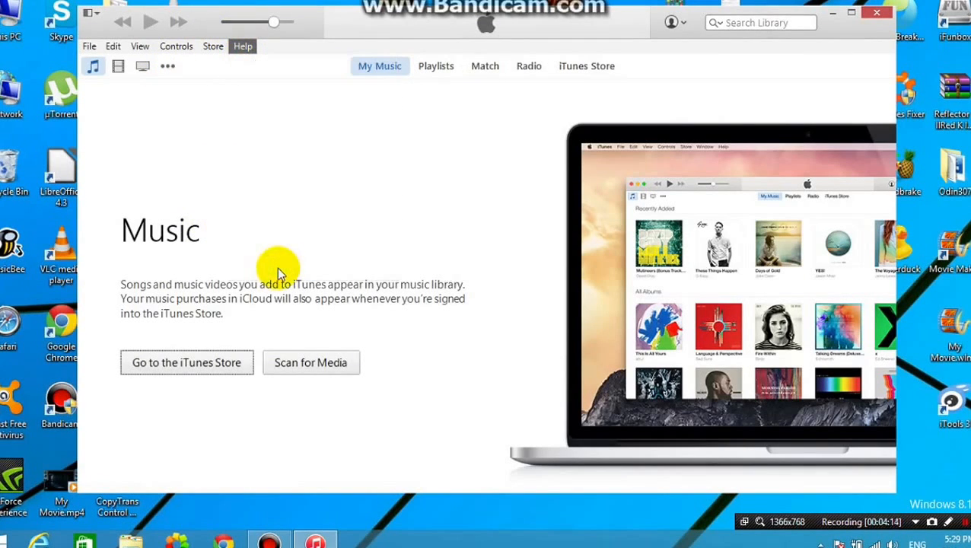
left_click(242, 46)
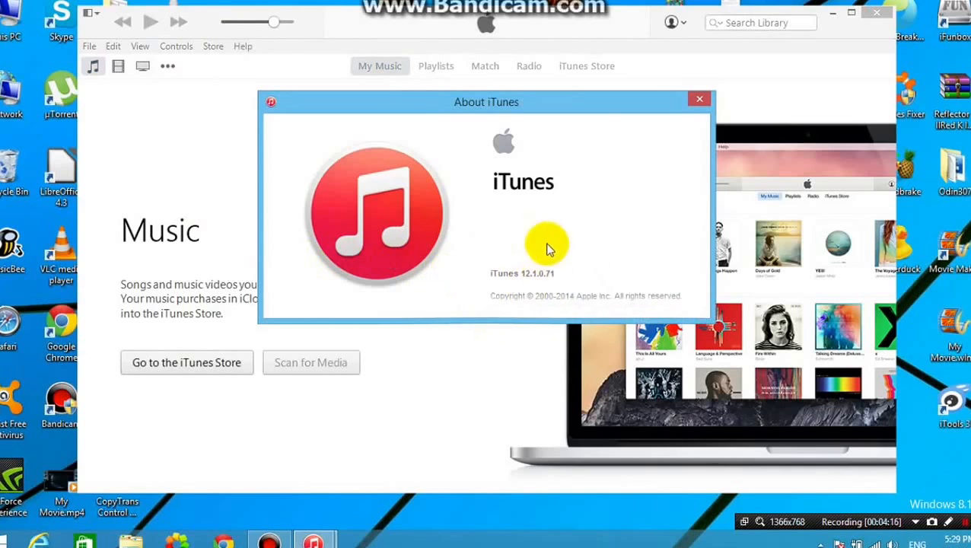
left_click(698, 99)
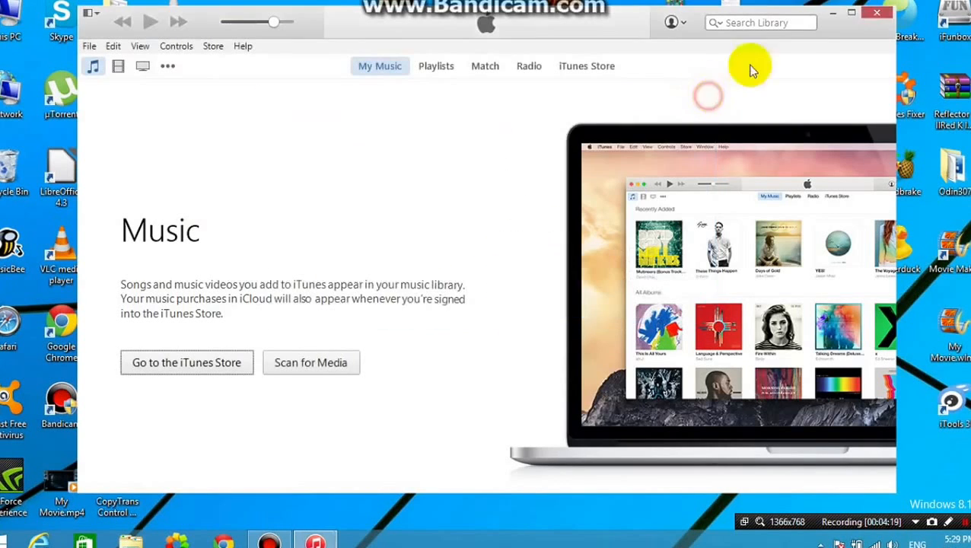
left_click(877, 12)
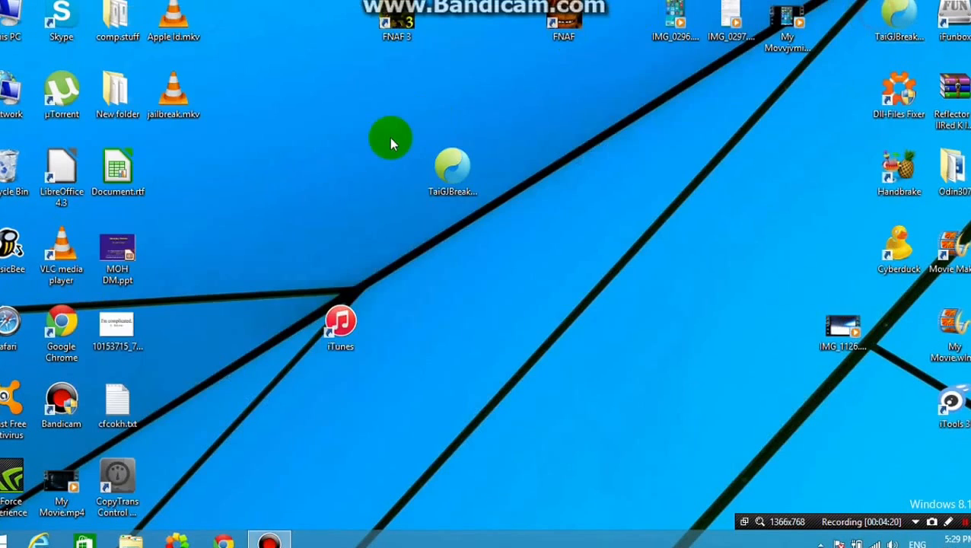
mouse_move(780, 447)
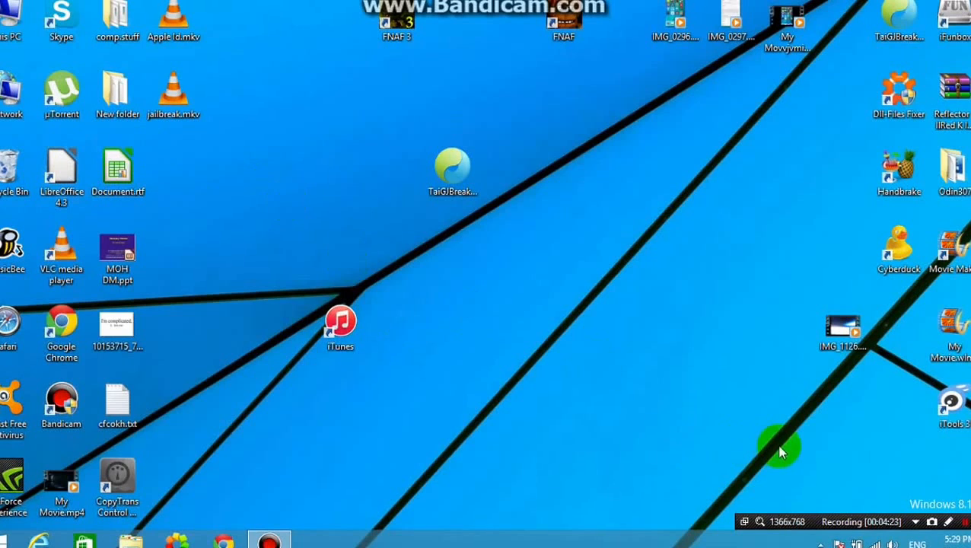